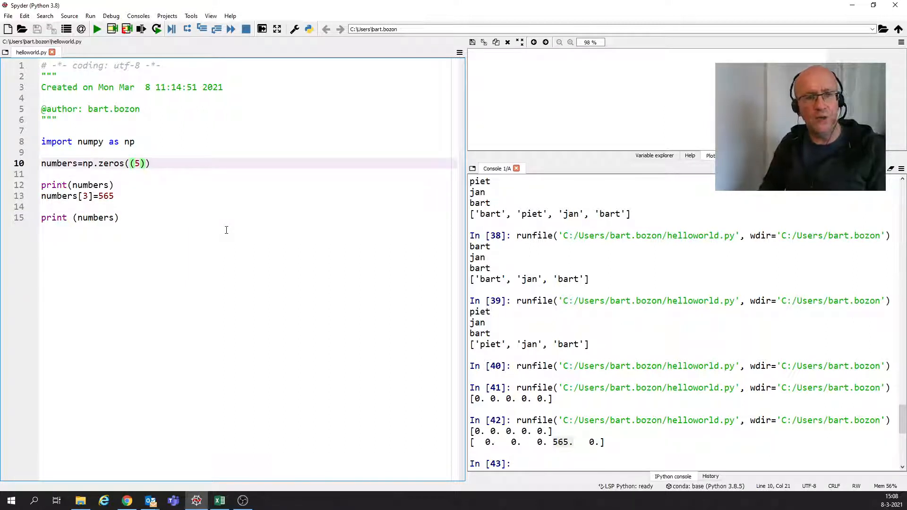
Add dtype=int to np.zeros((5)) on line 10 and run the script to print integer zeros and 565.
type(",")
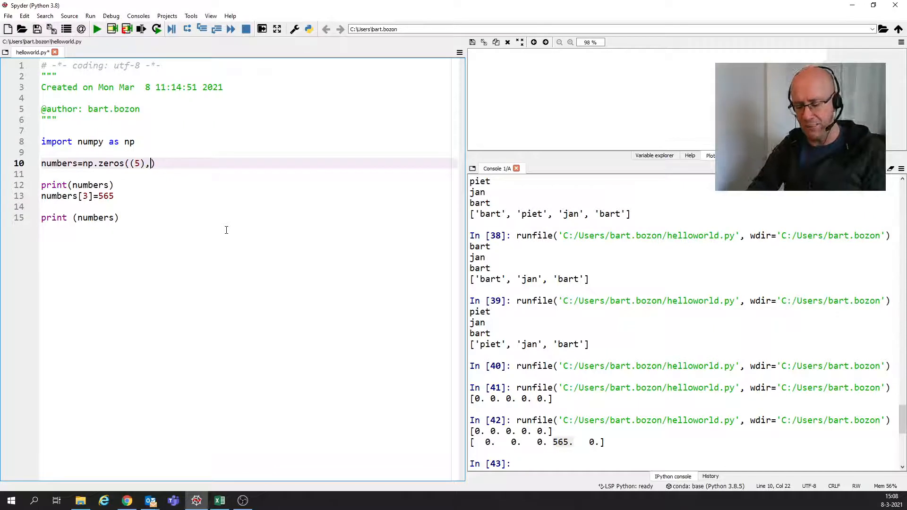
type("dtype")
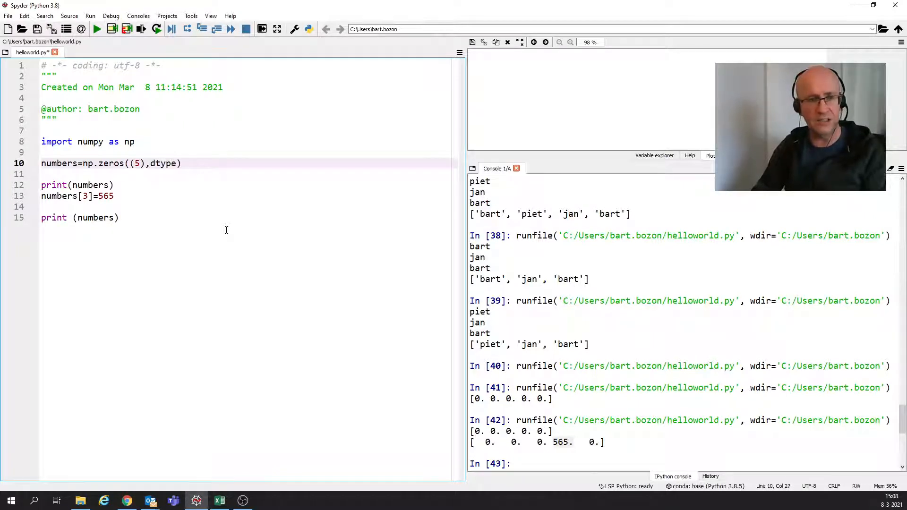
type("=")
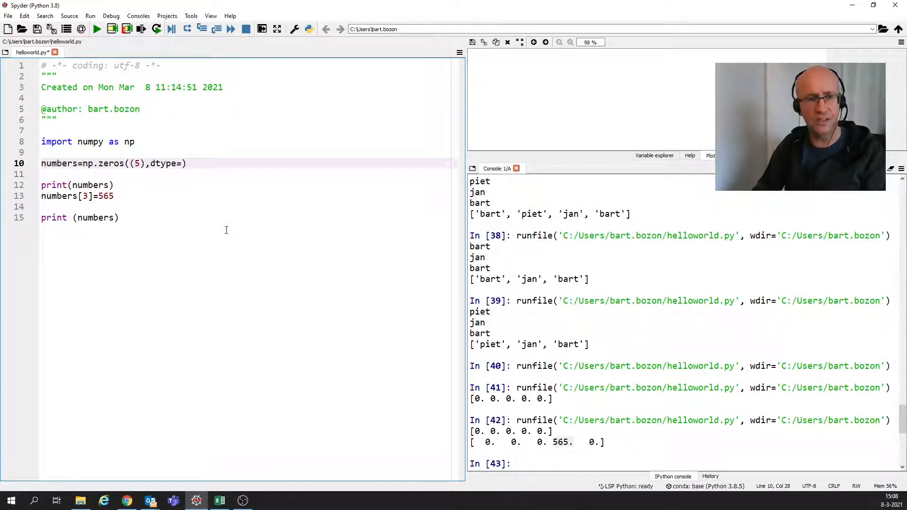
type("int")
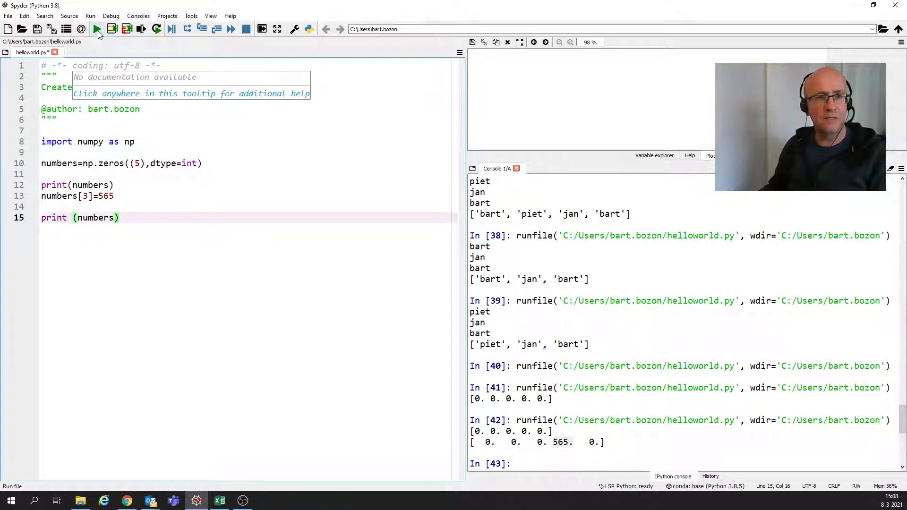
left_click(96, 29)
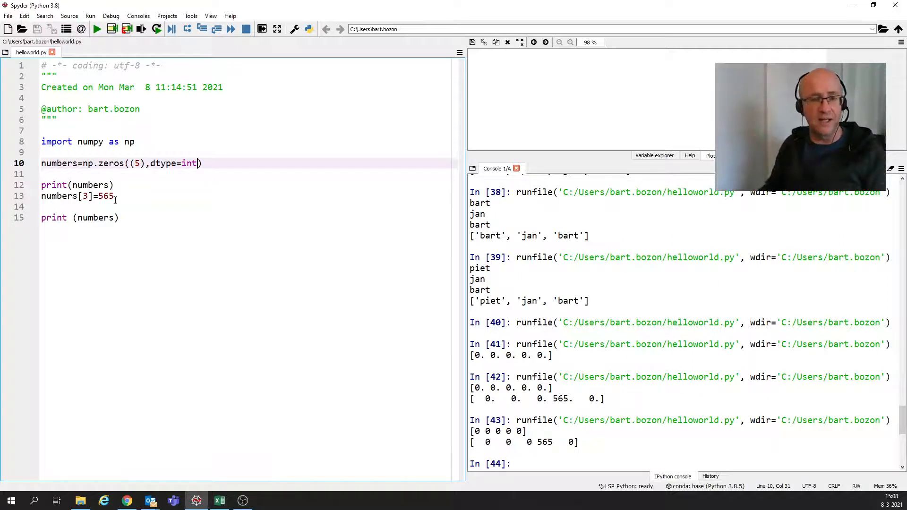
Change numbers[3] to 565.233, rerun, and highlight the printed 565 in the console.
type(".")
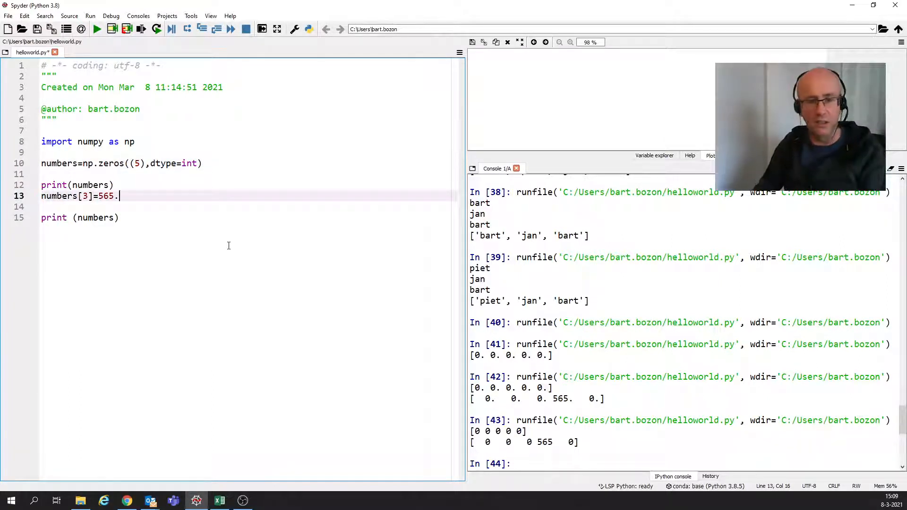
type("233")
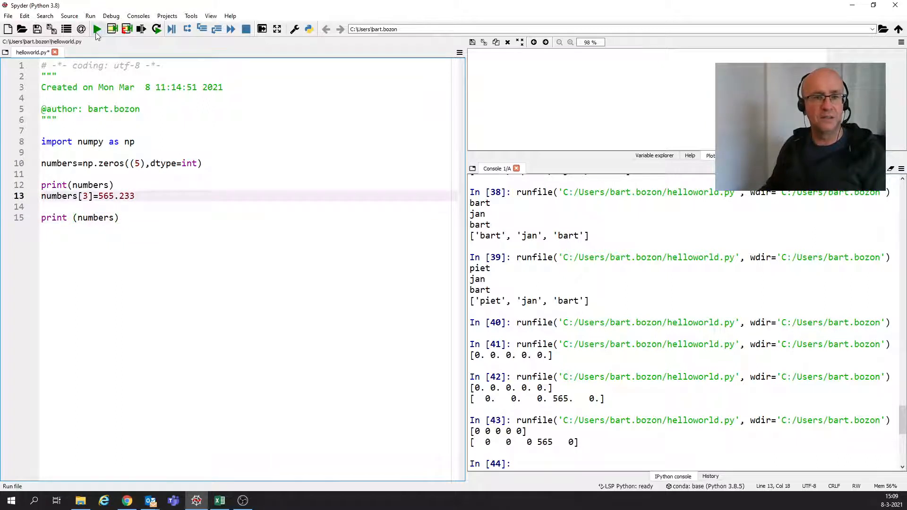
left_click(97, 29)
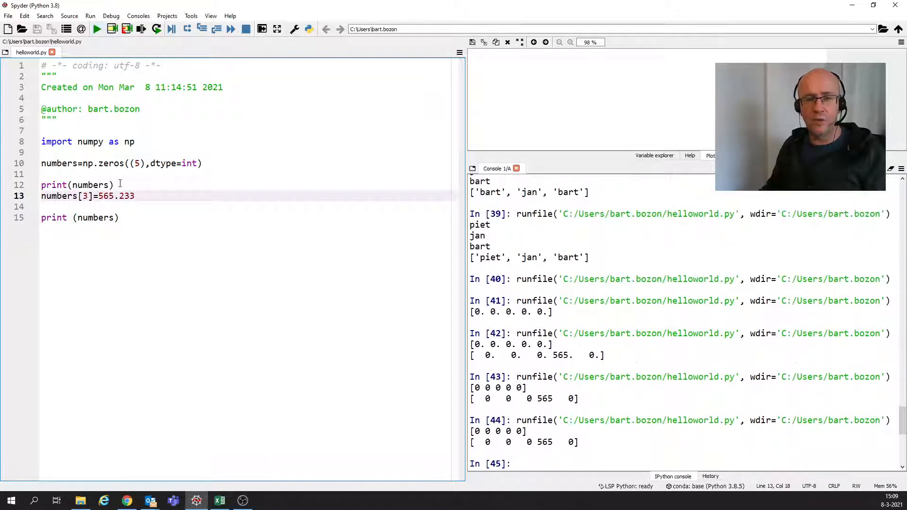
double_click(124, 196)
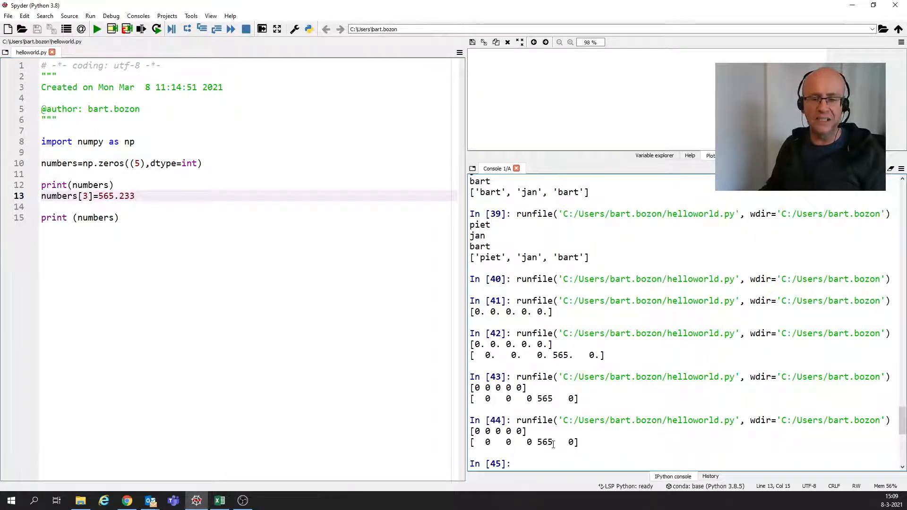
double_click(544, 443)
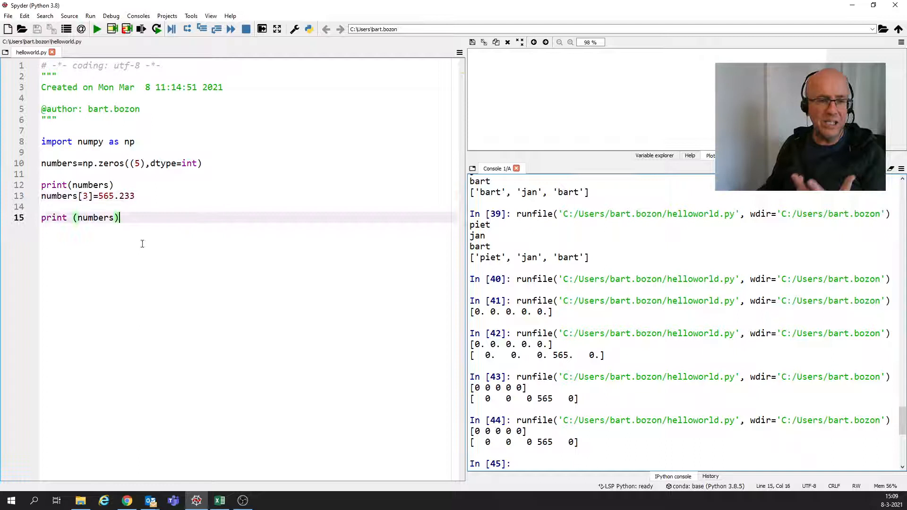
Add a=3, print(a), a=a+1.5, print(a) and run to show 3 then 4.5.
type("a")
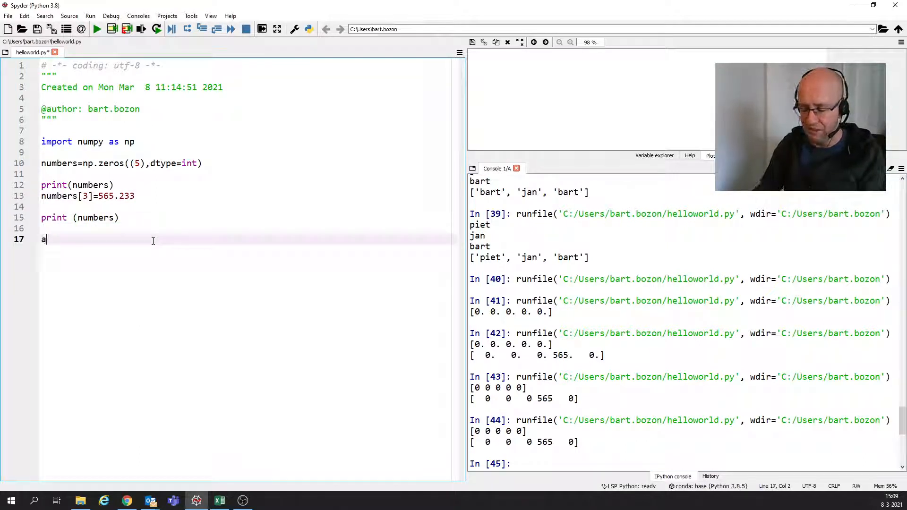
type("=")
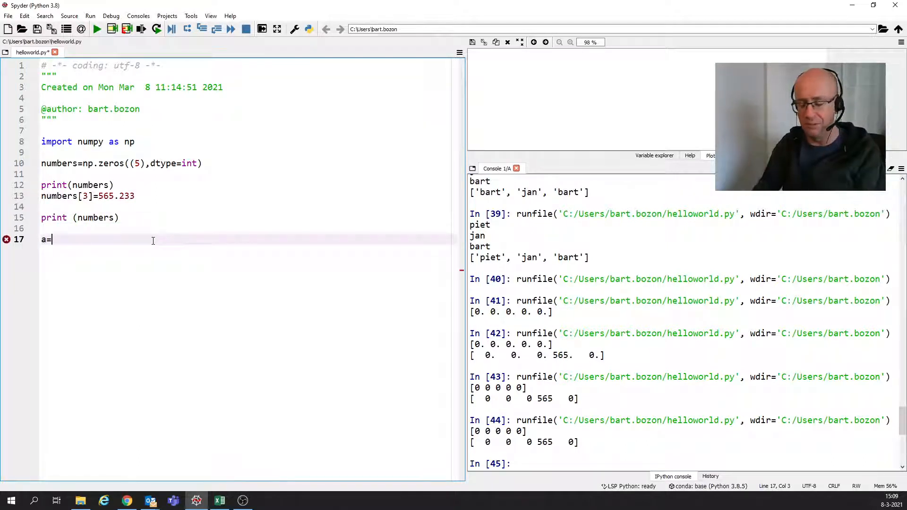
type("3")
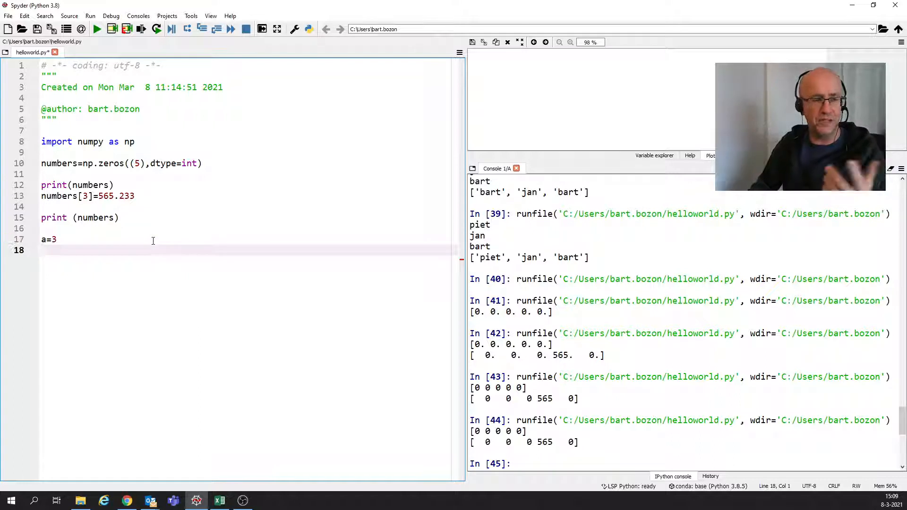
type("print(a)")
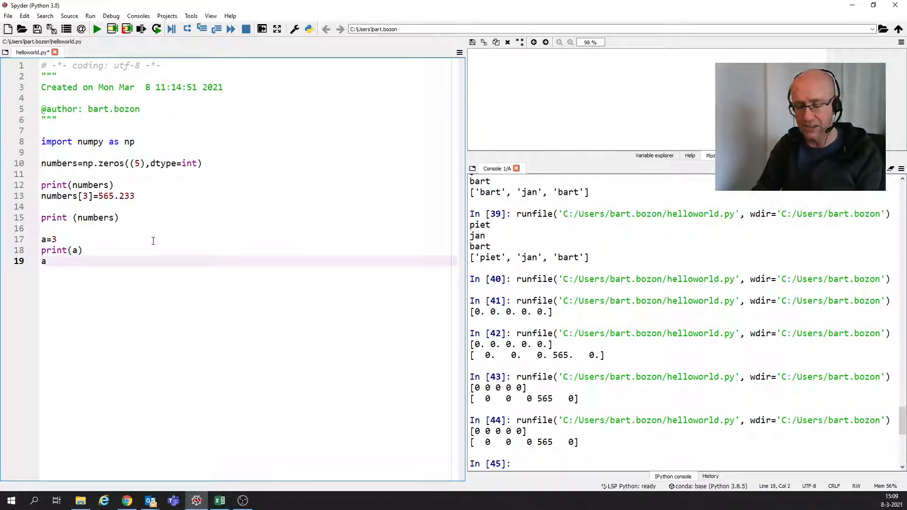
type("=a+1.5")
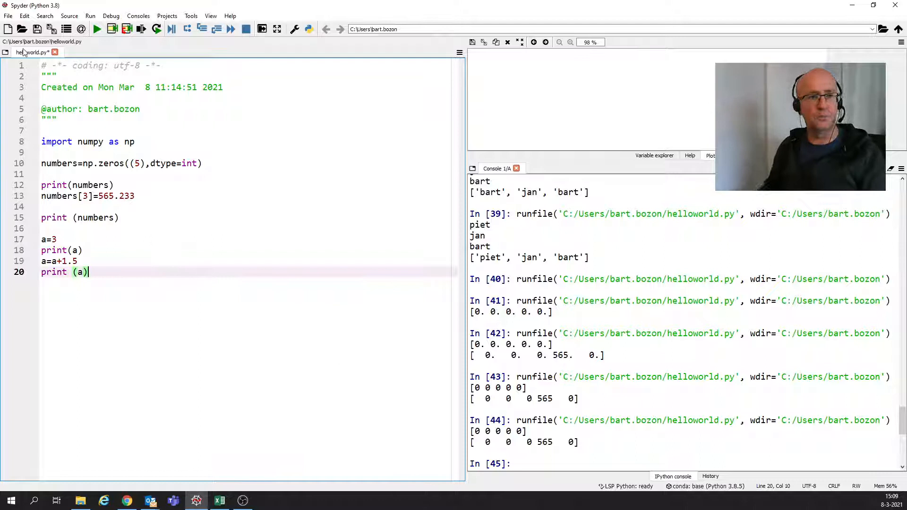
left_click(96, 29)
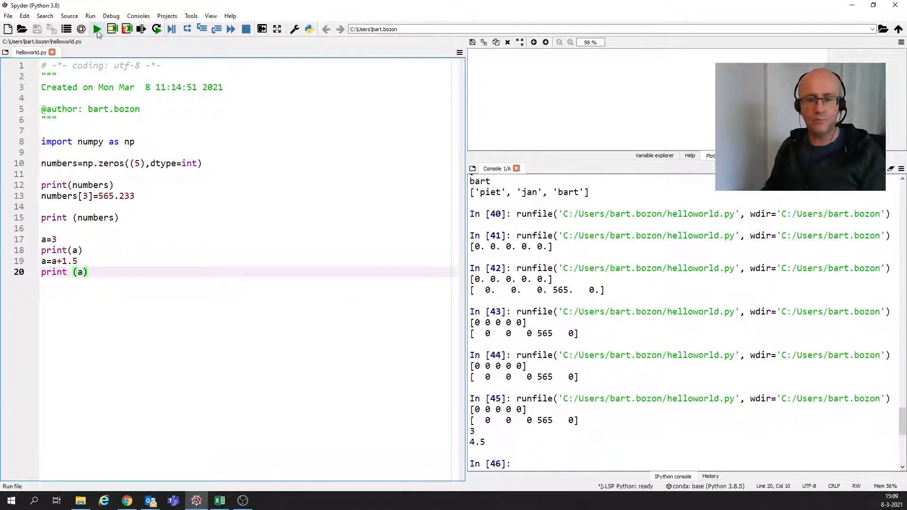
double_click(477, 442)
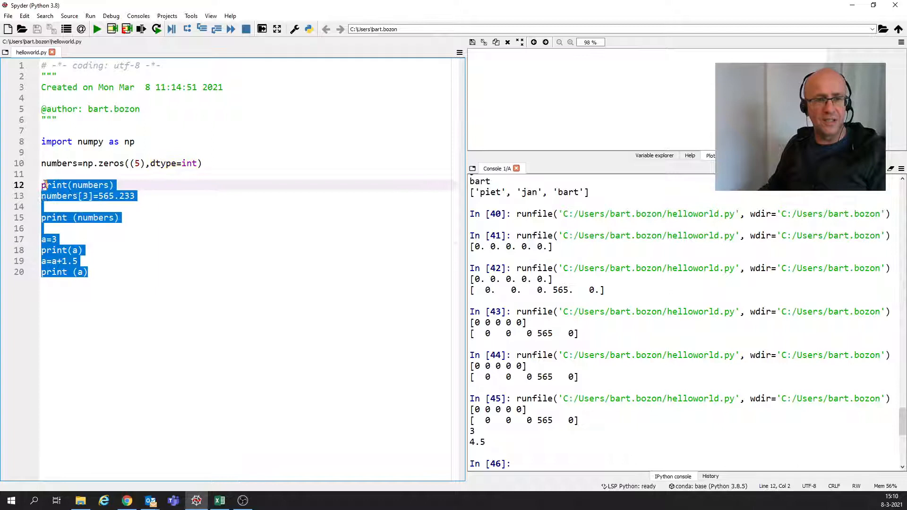
Delete lines 12–20, removing the print, 565.233 and variable a code.
key("Delete")
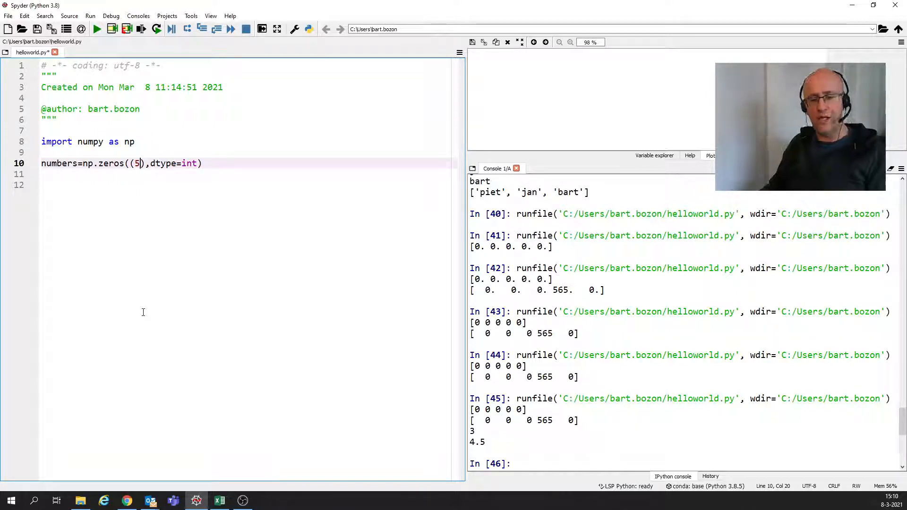
mouse_move(141, 308)
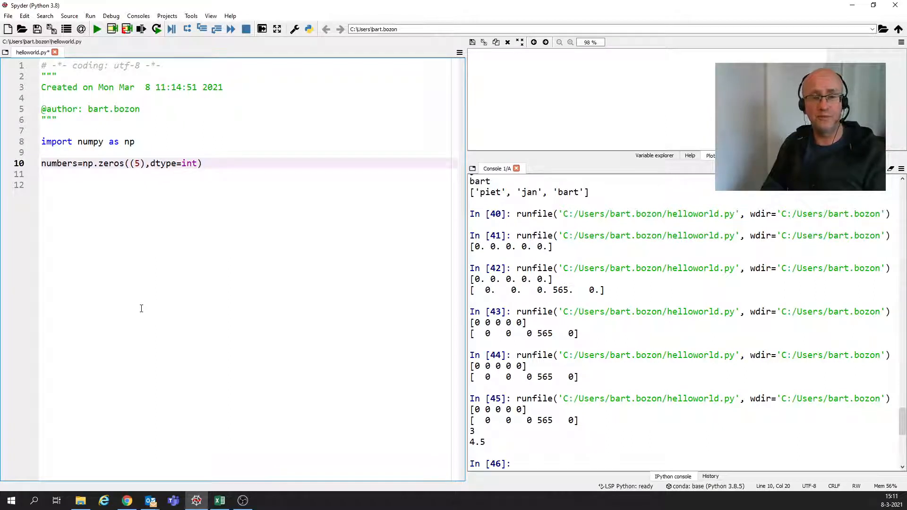
Change the array shape to (4,3), add print(numbers), and run to display a 4×3 zero matrix.
type(",")
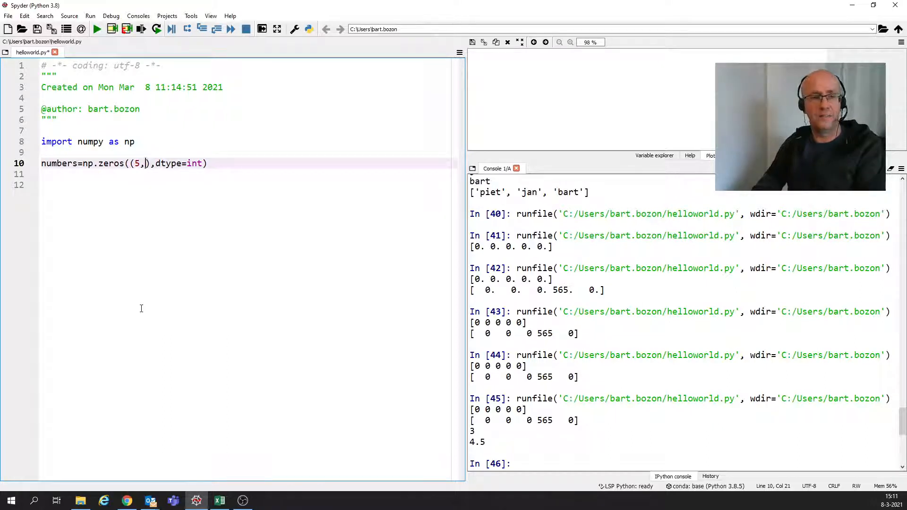
type("3")
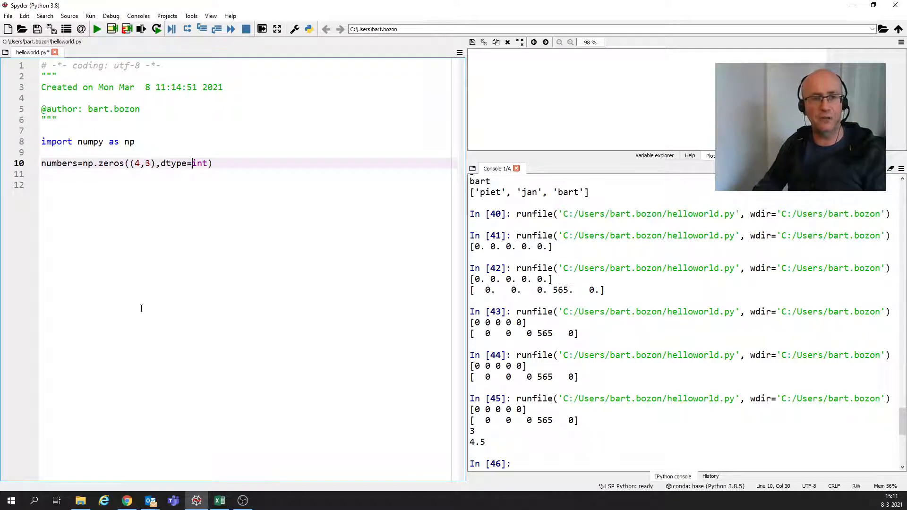
type("print (numbers")
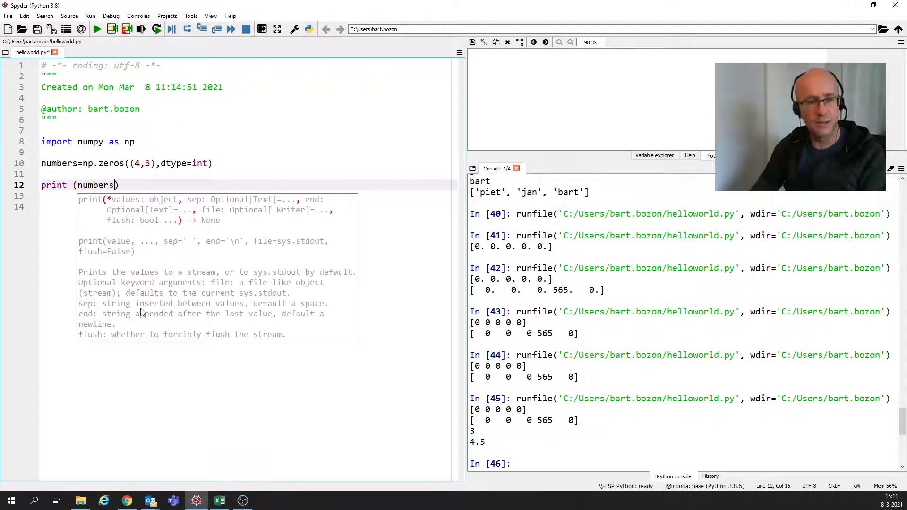
left_click(96, 29)
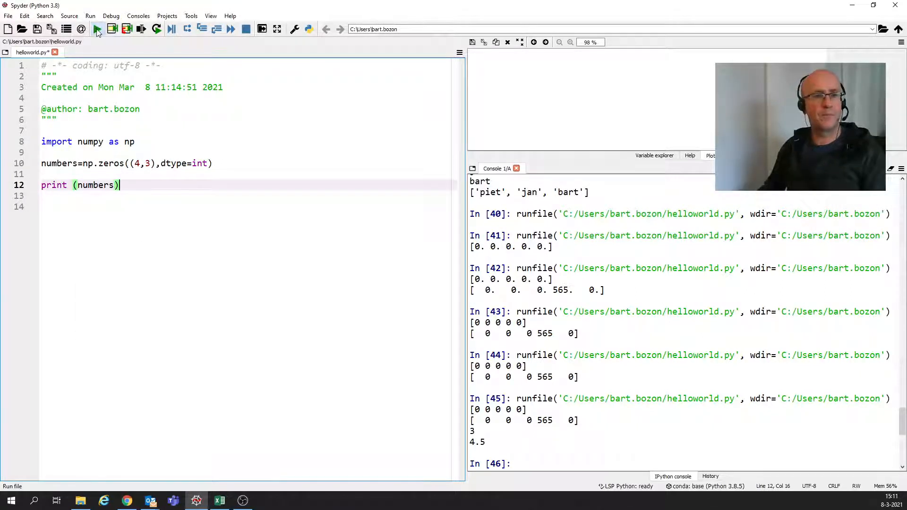
left_click(97, 29)
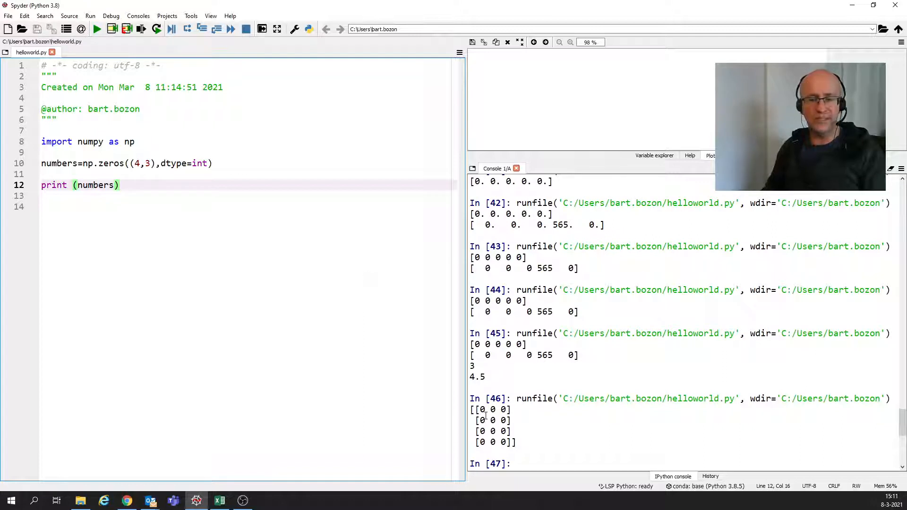